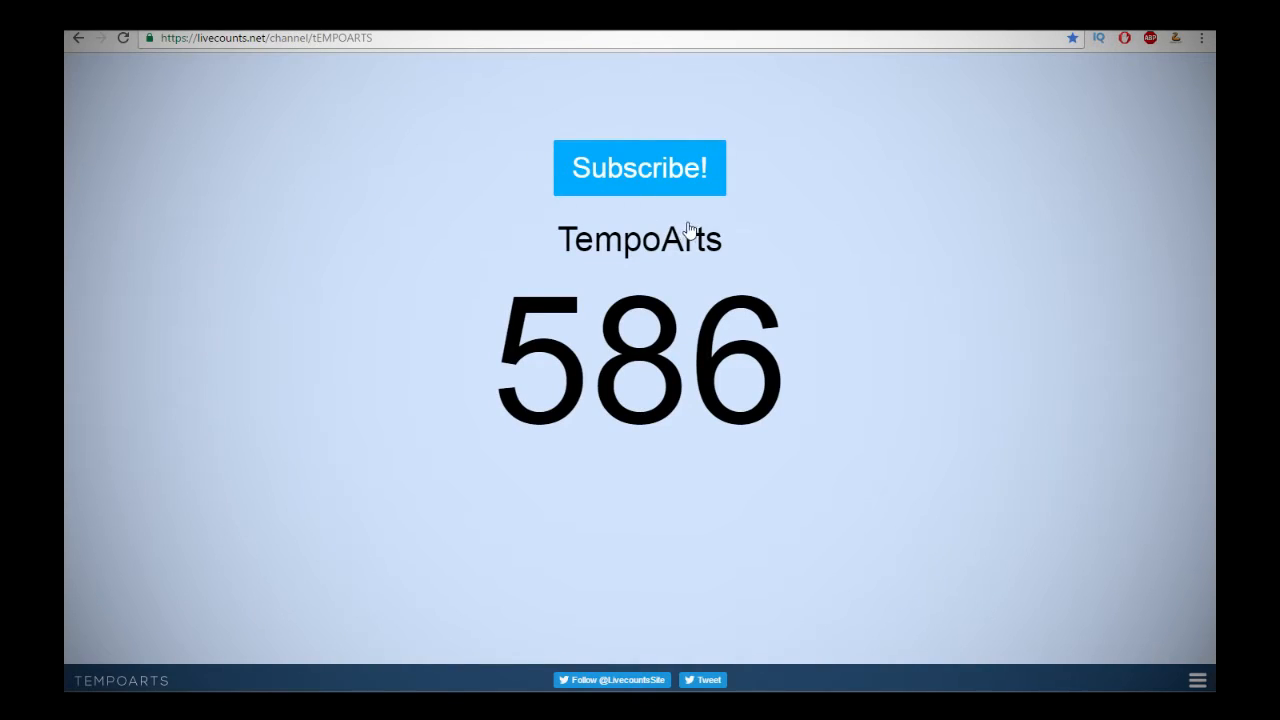
mouse_move(656, 352)
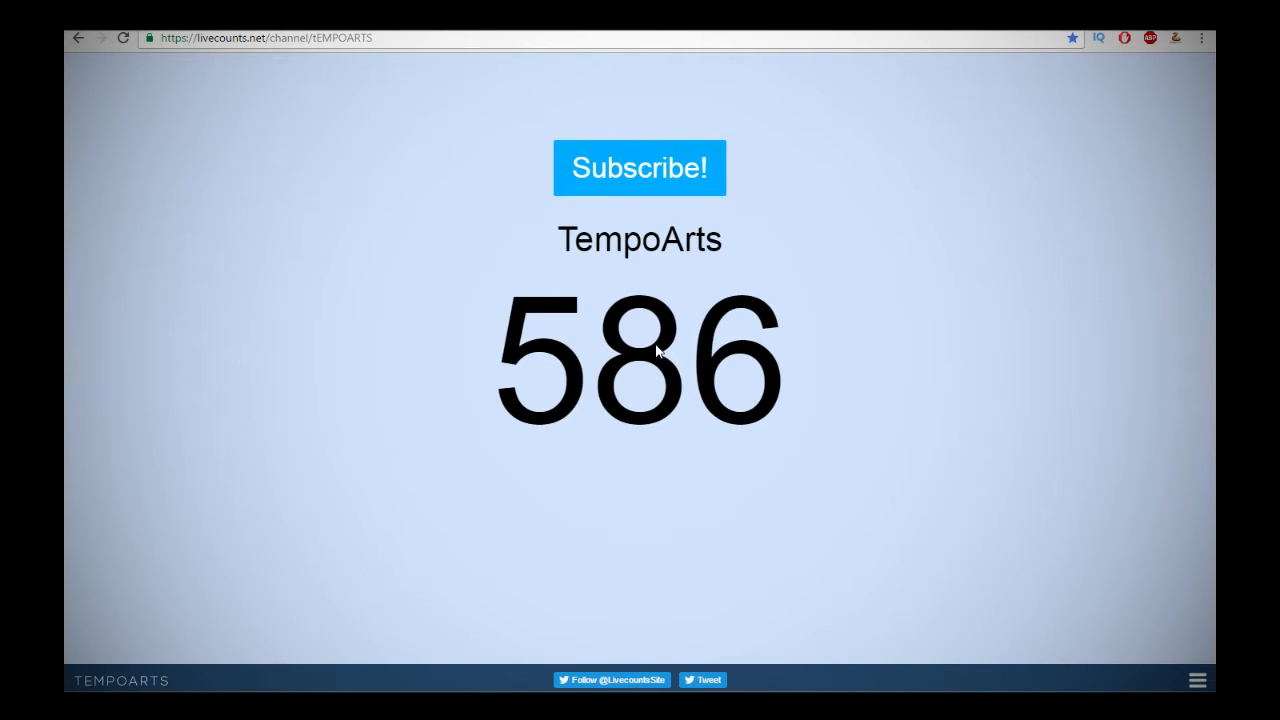
mouse_move(665, 338)
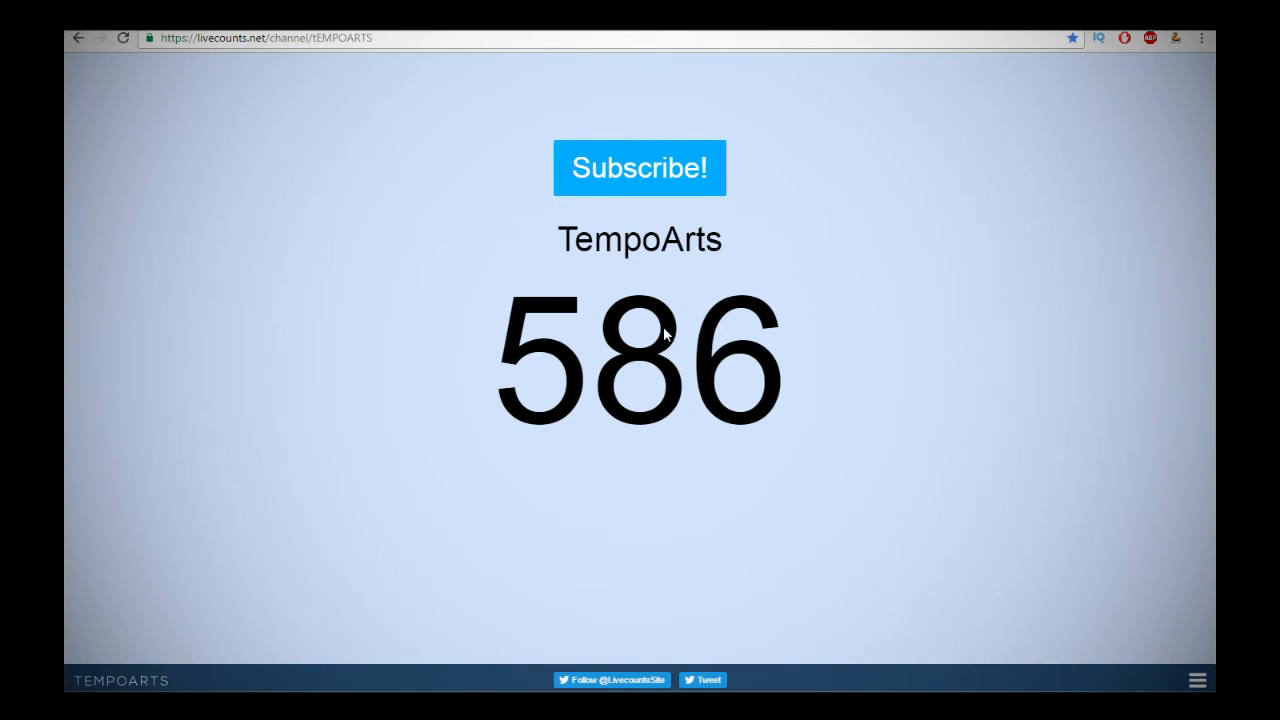
mouse_move(694, 318)
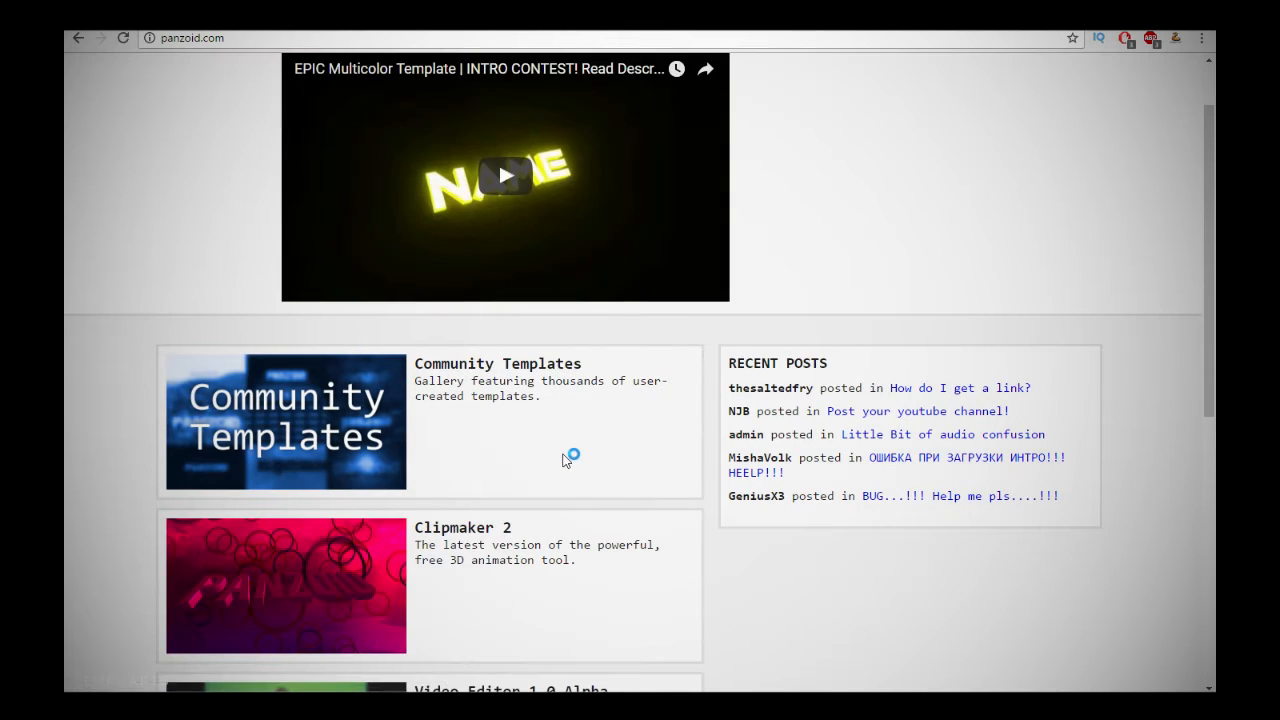
Browse the full community template gallery and load MyXiny Games #5 into Clipmaker.
scroll(down, 3)
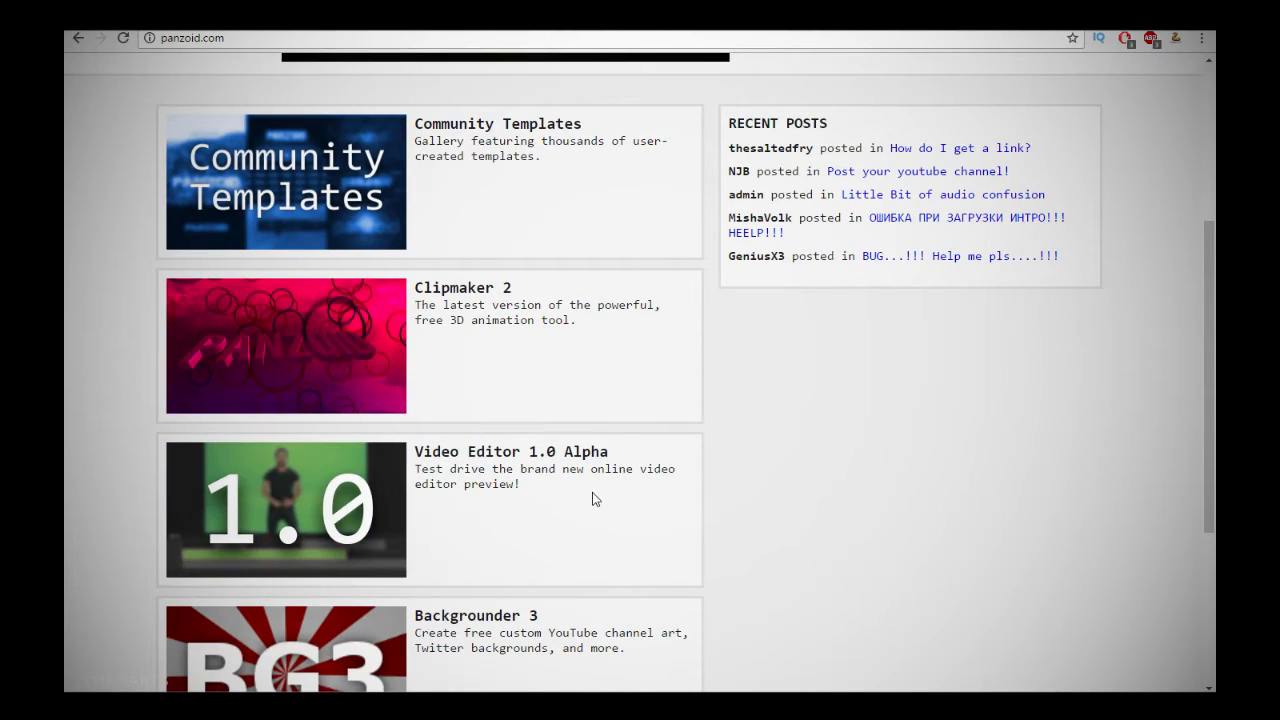
scroll(down, 3)
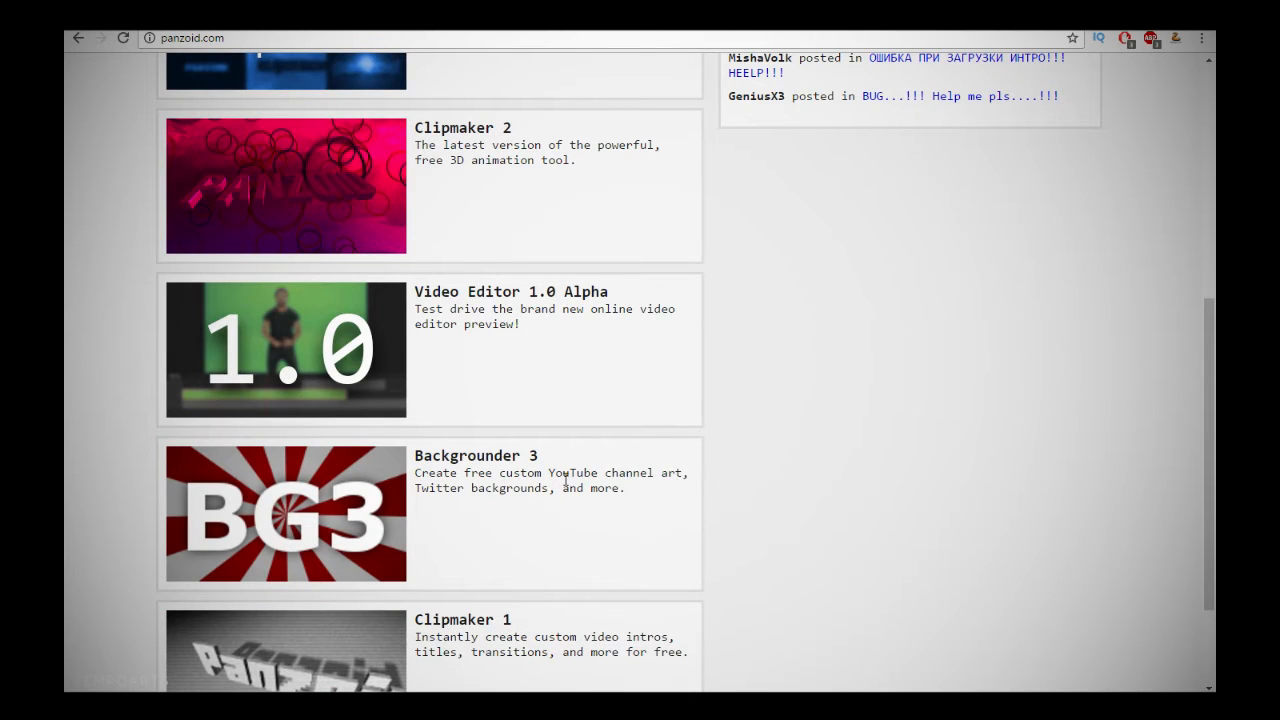
mouse_move(608, 467)
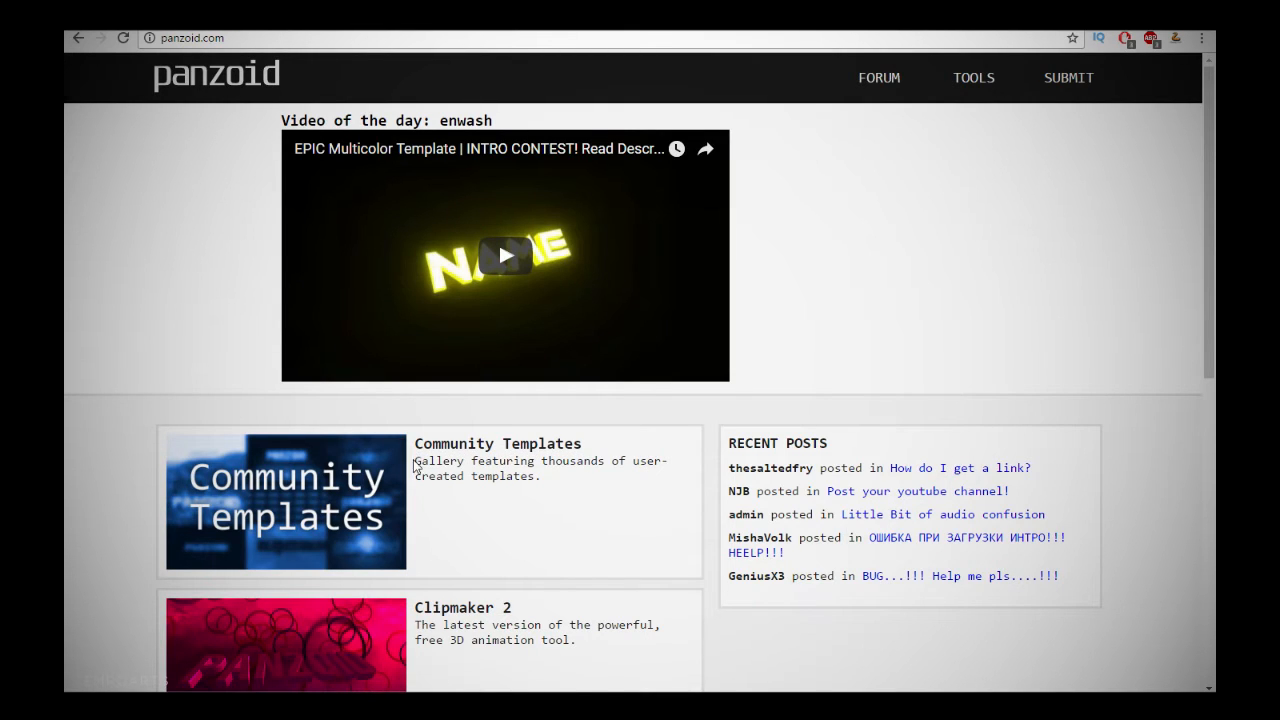
mouse_move(468, 444)
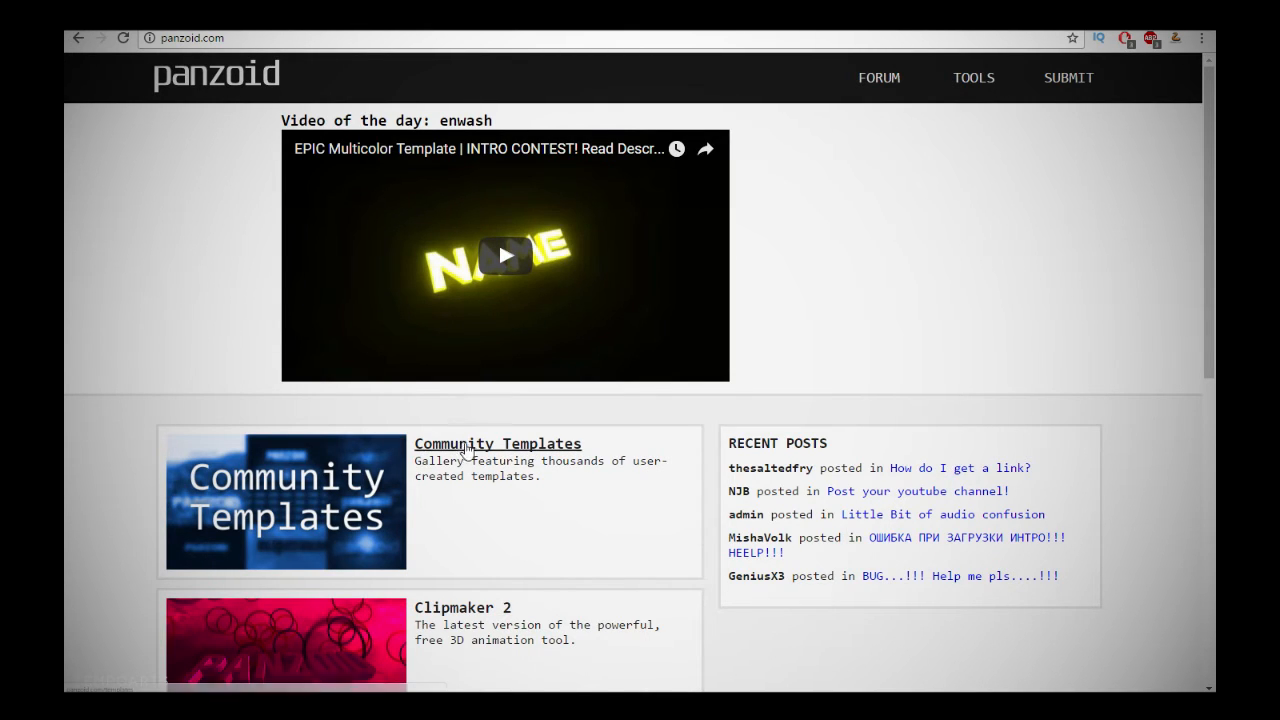
click(497, 443)
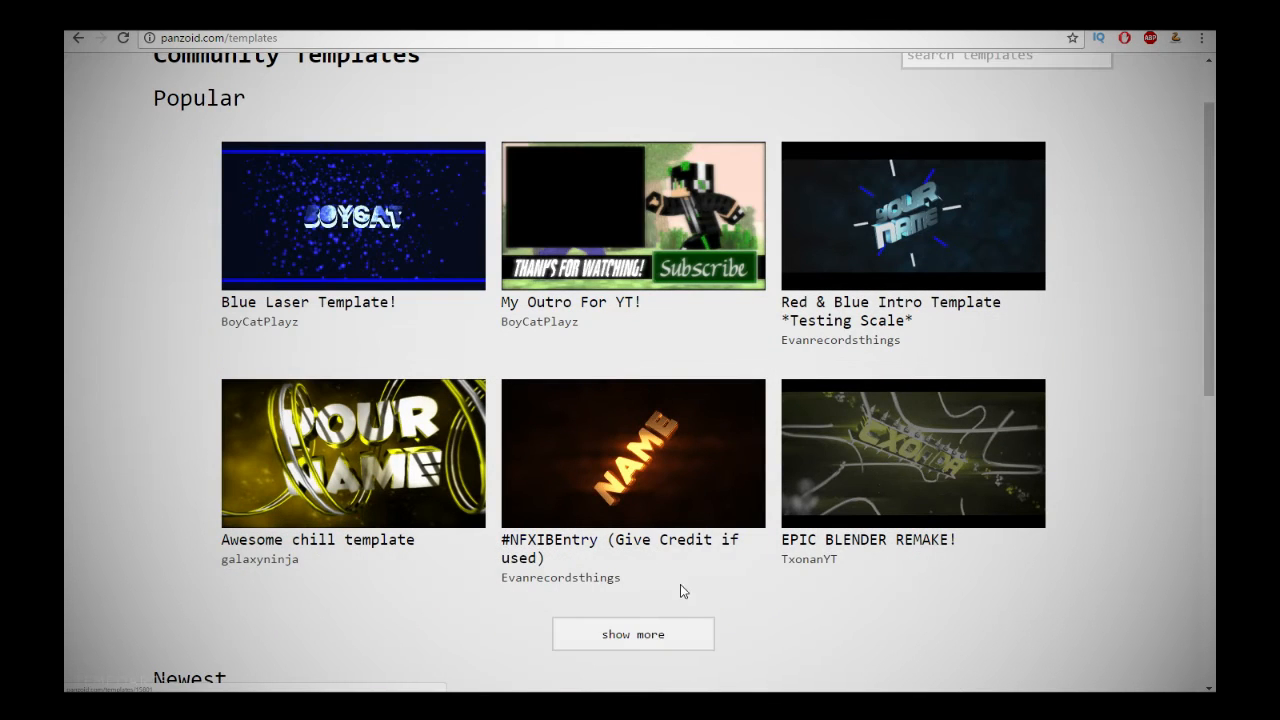
mouse_move(772, 343)
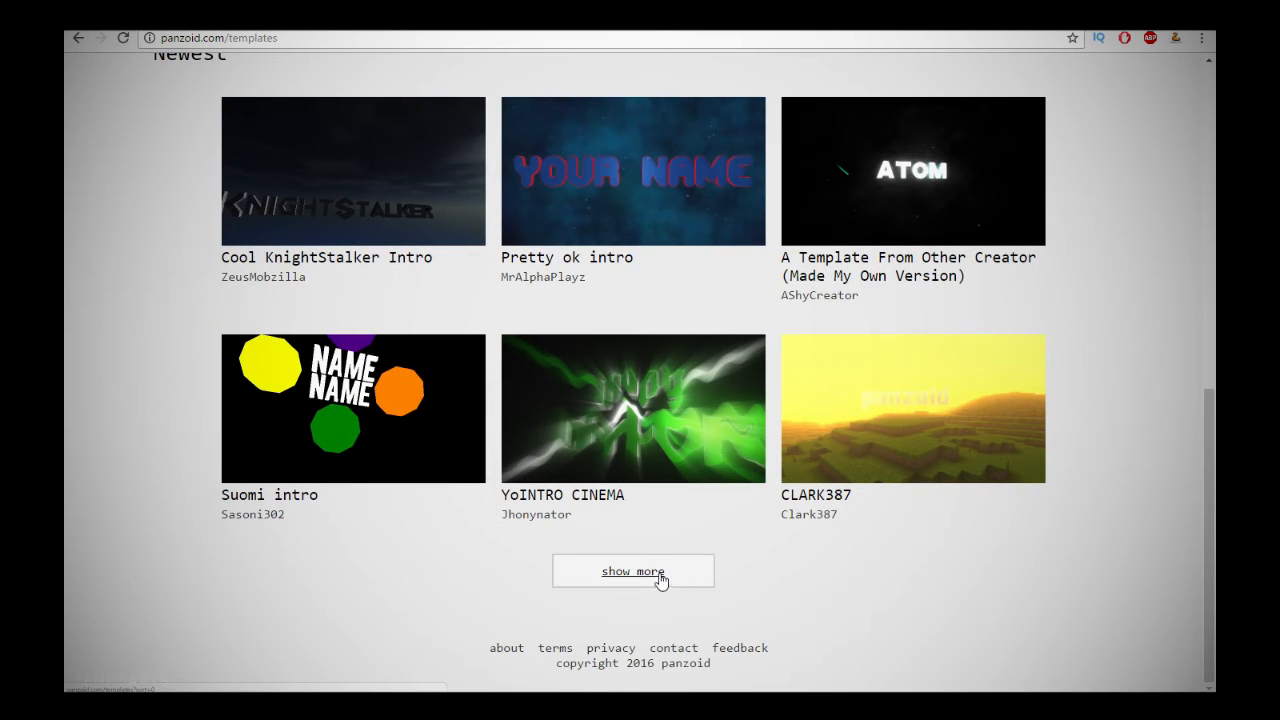
click(633, 571)
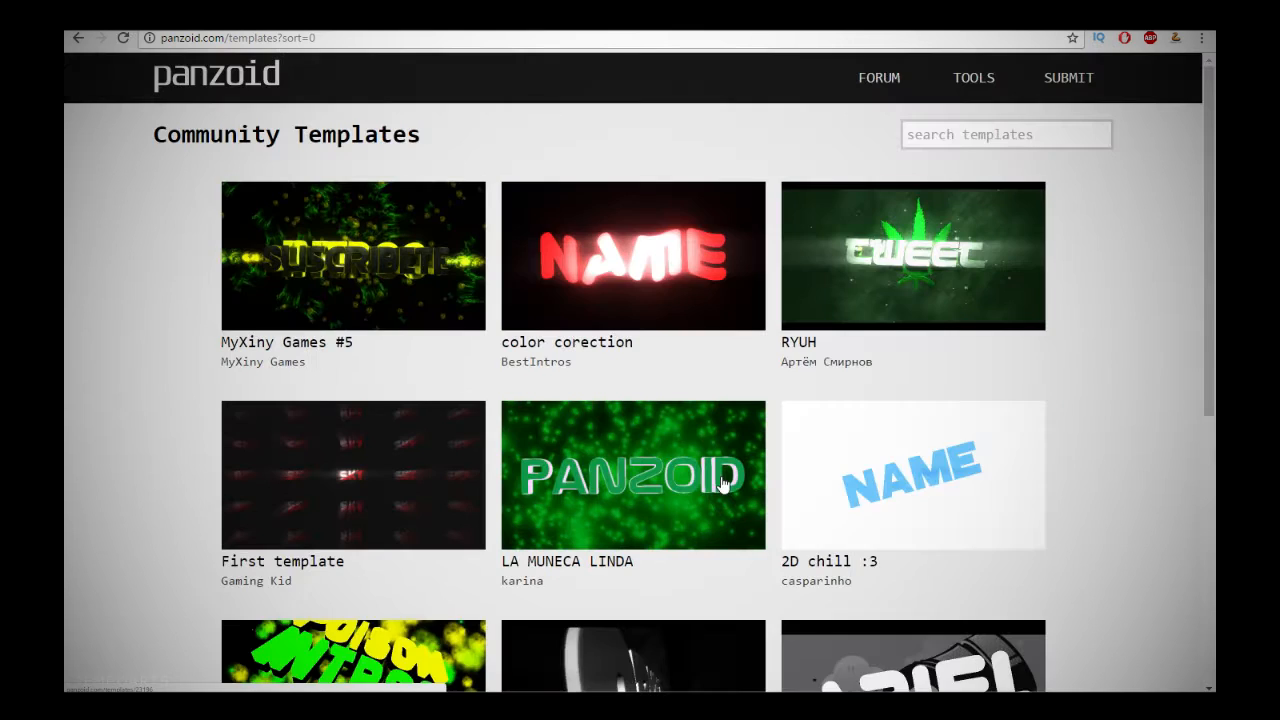
scroll(down, 3)
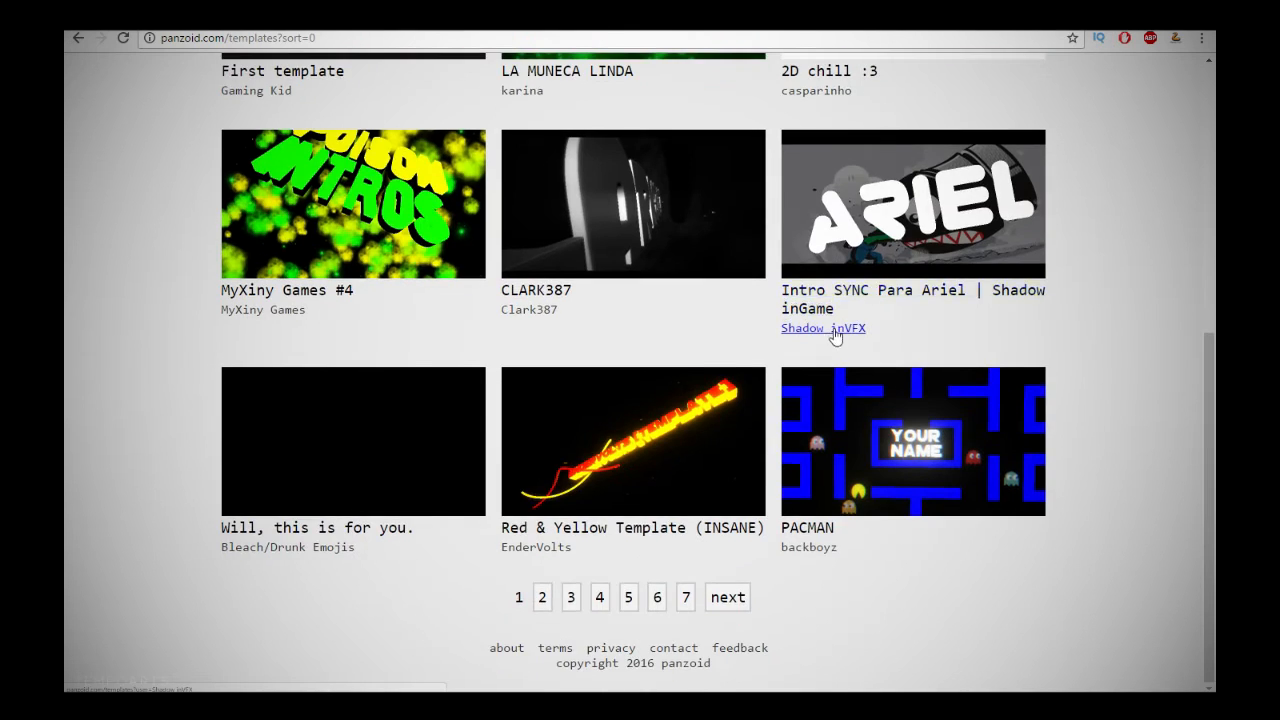
scroll(up, 3)
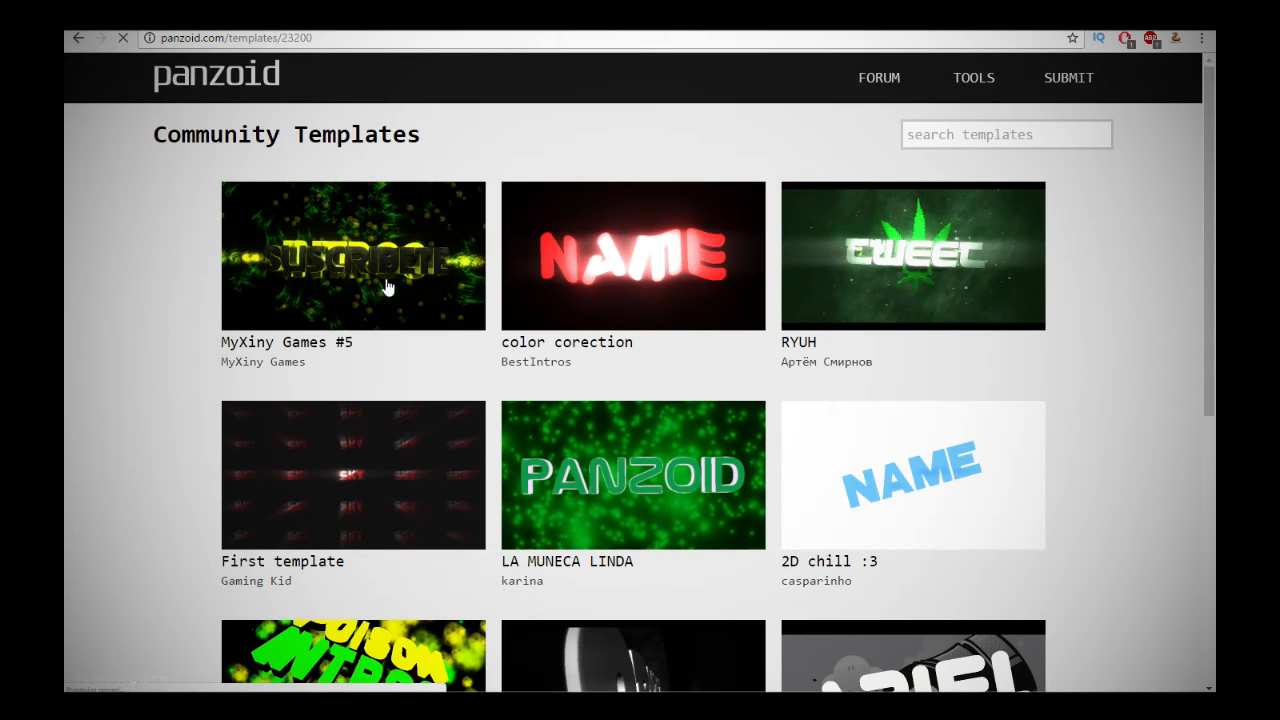
click(353, 255)
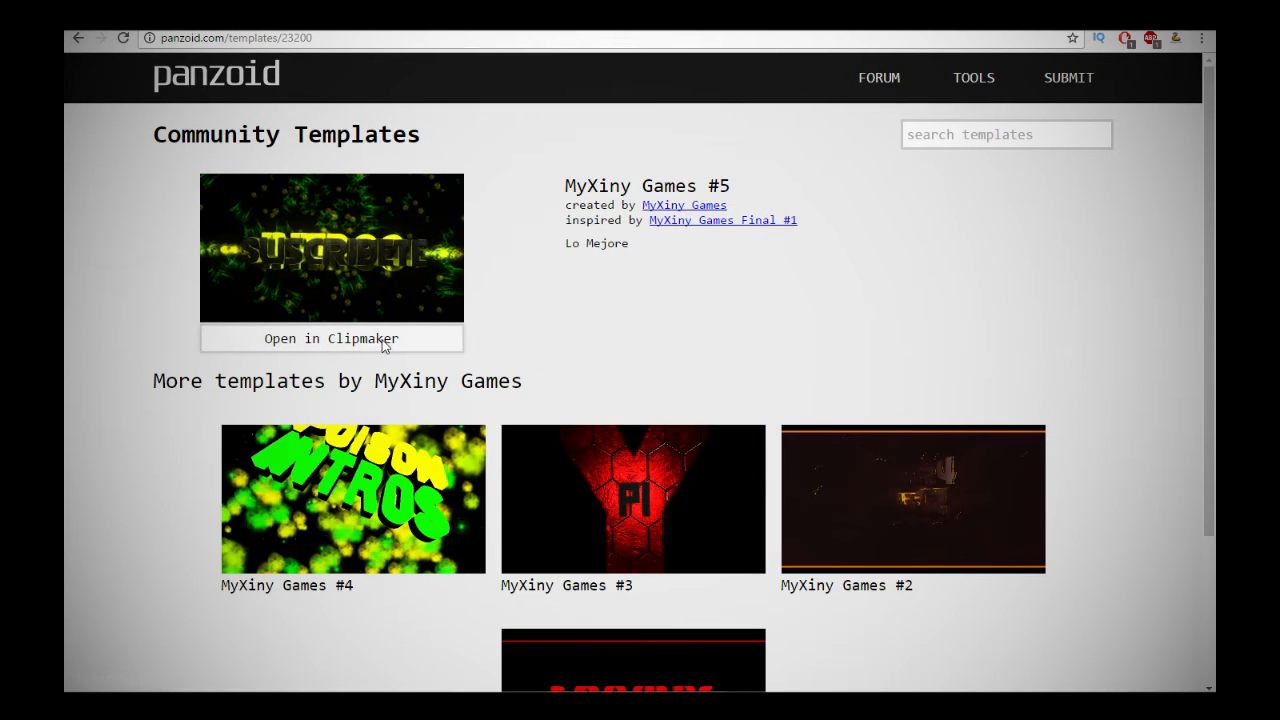
click(331, 338)
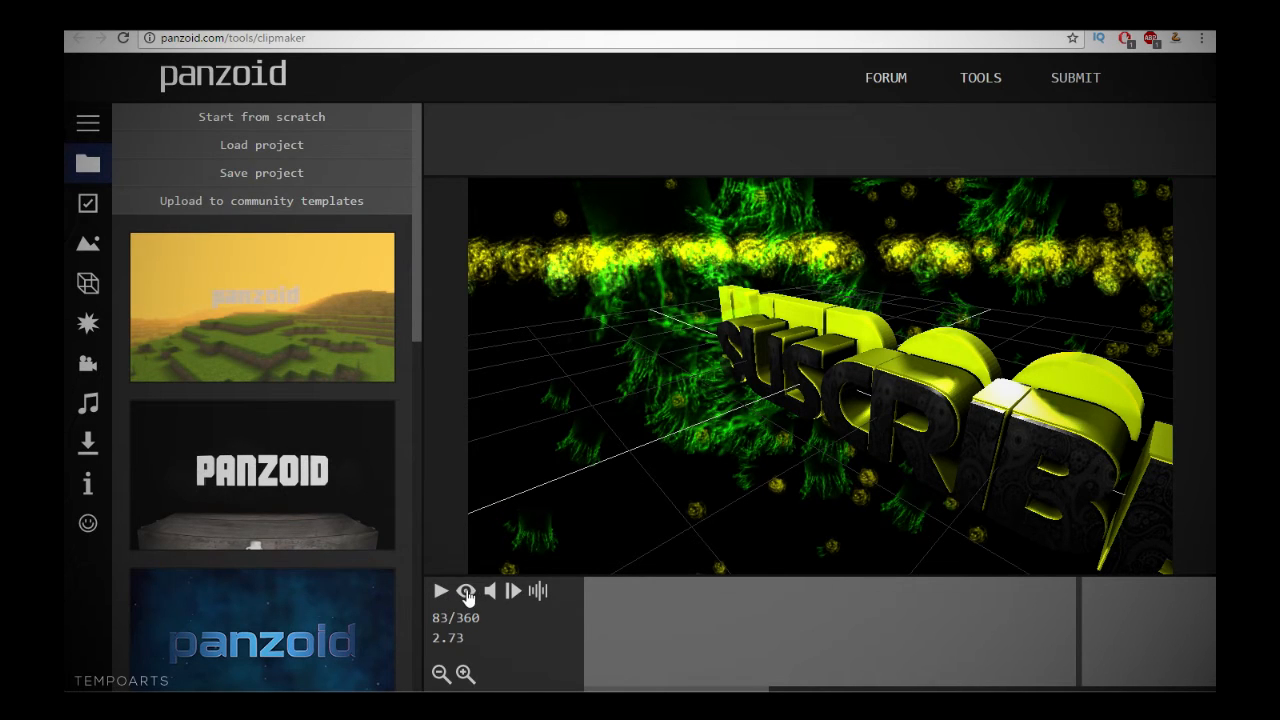
click(437, 591)
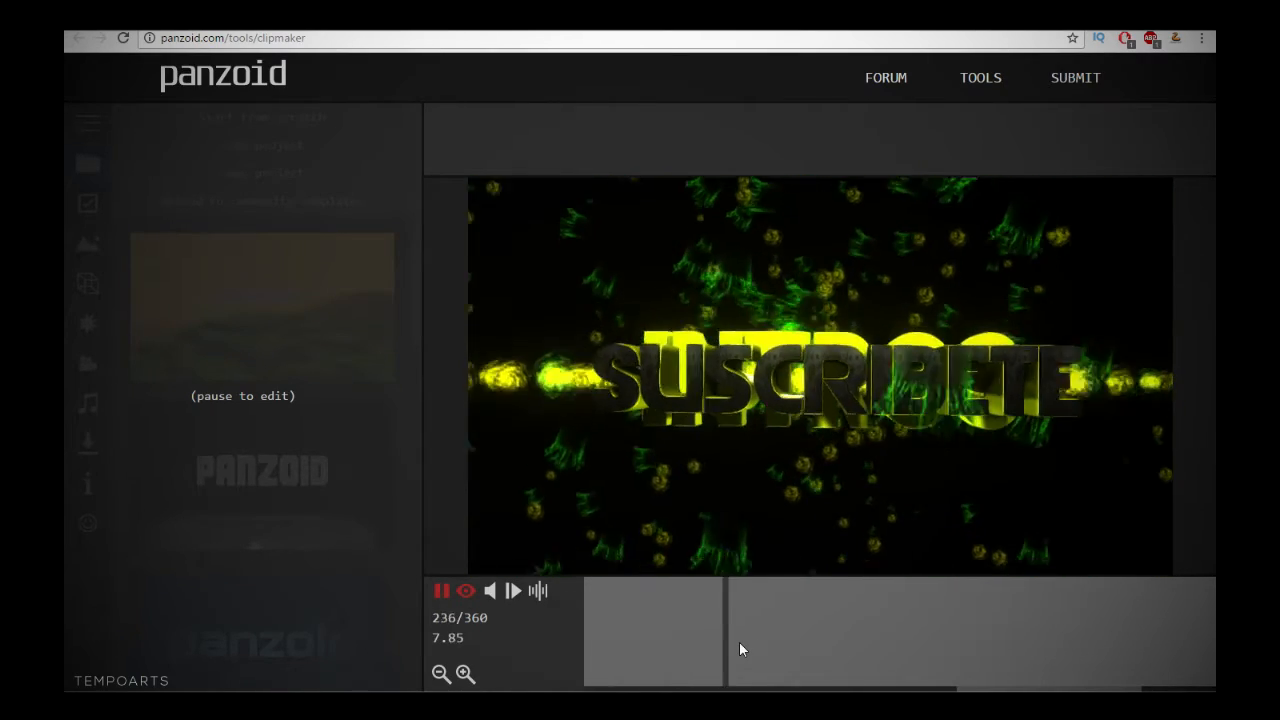
click(439, 591)
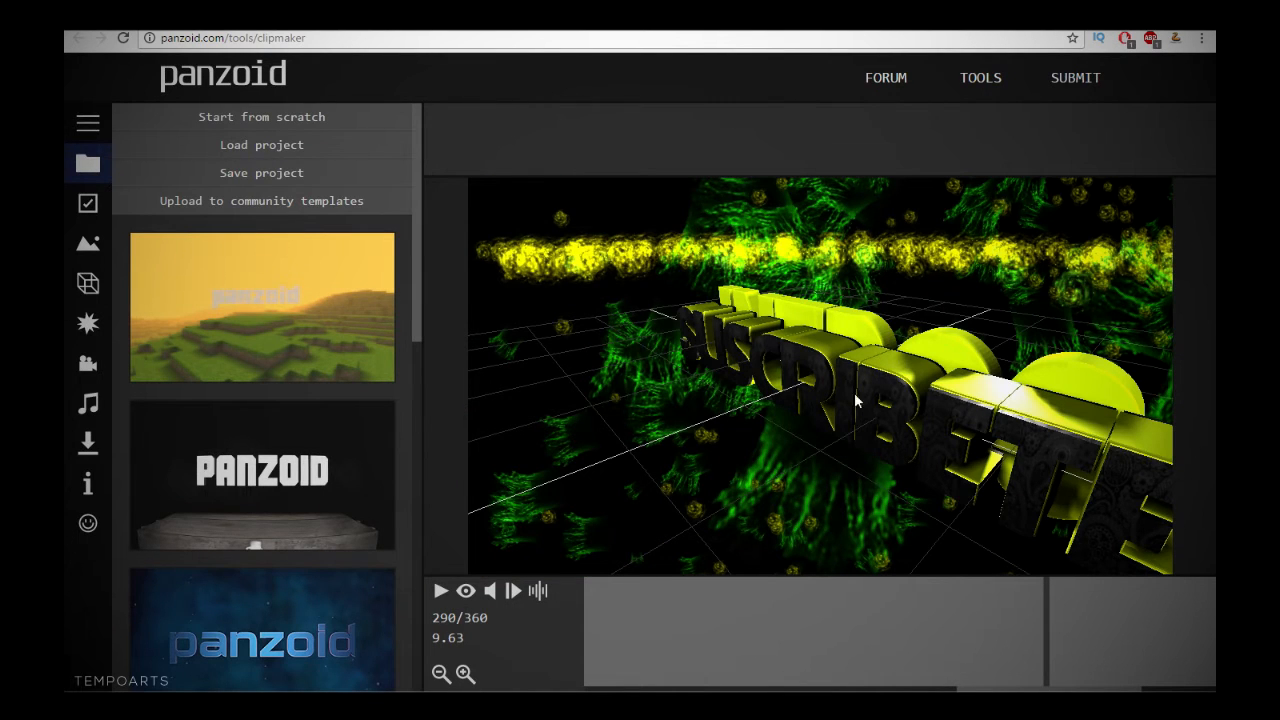
mouse_move(827, 338)
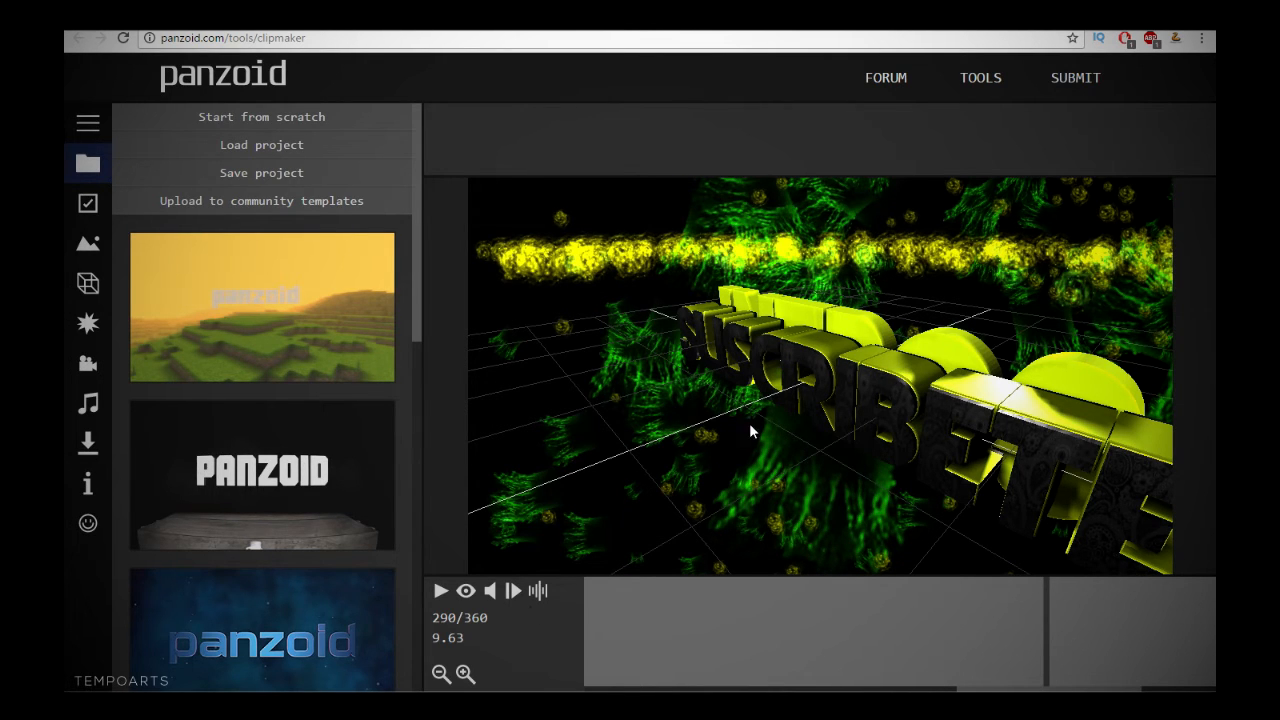
drag(750, 430, 670, 440)
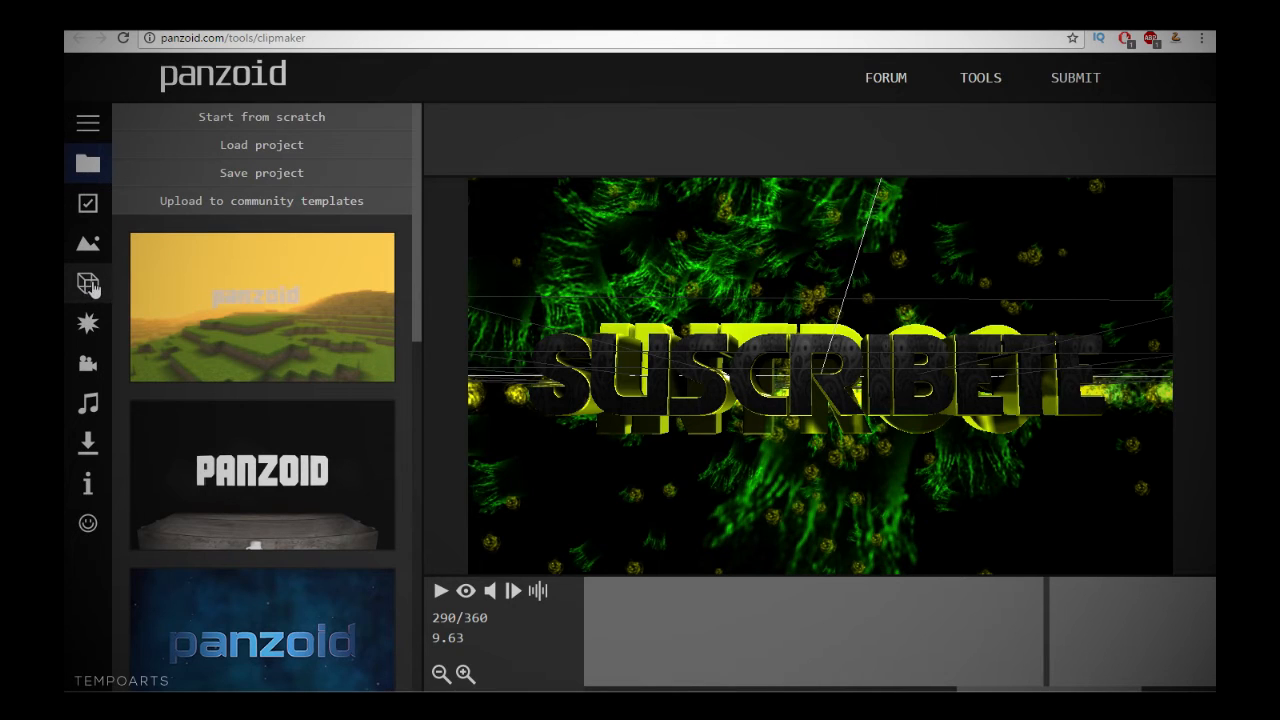
In the Objects list, change the iNTROS text object's 3D text to TEMPO.
click(87, 283)
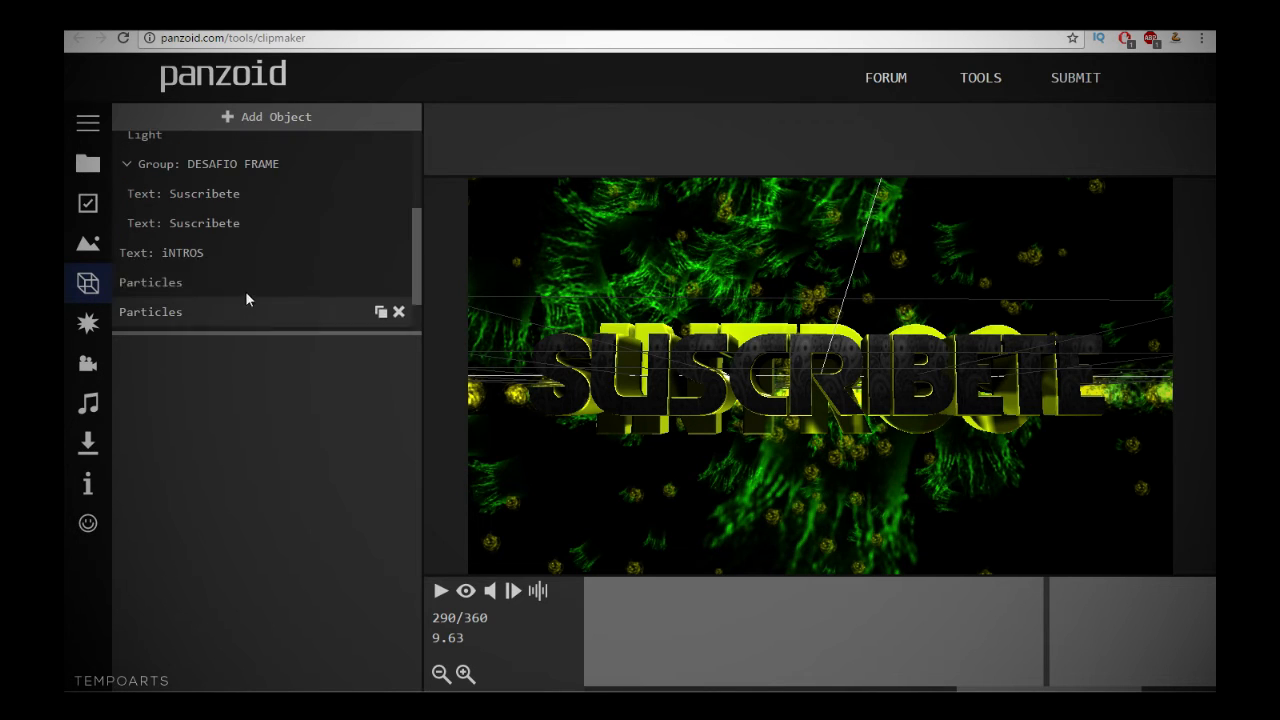
scroll(down, 3)
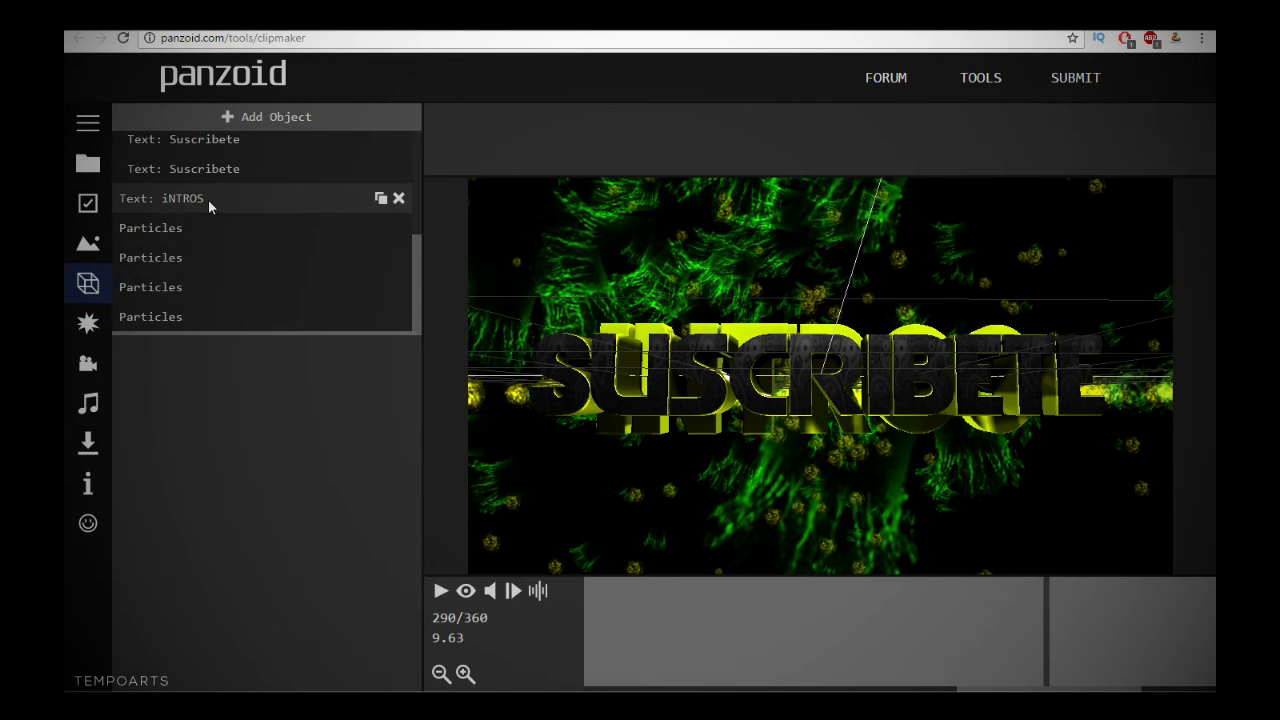
click(161, 198)
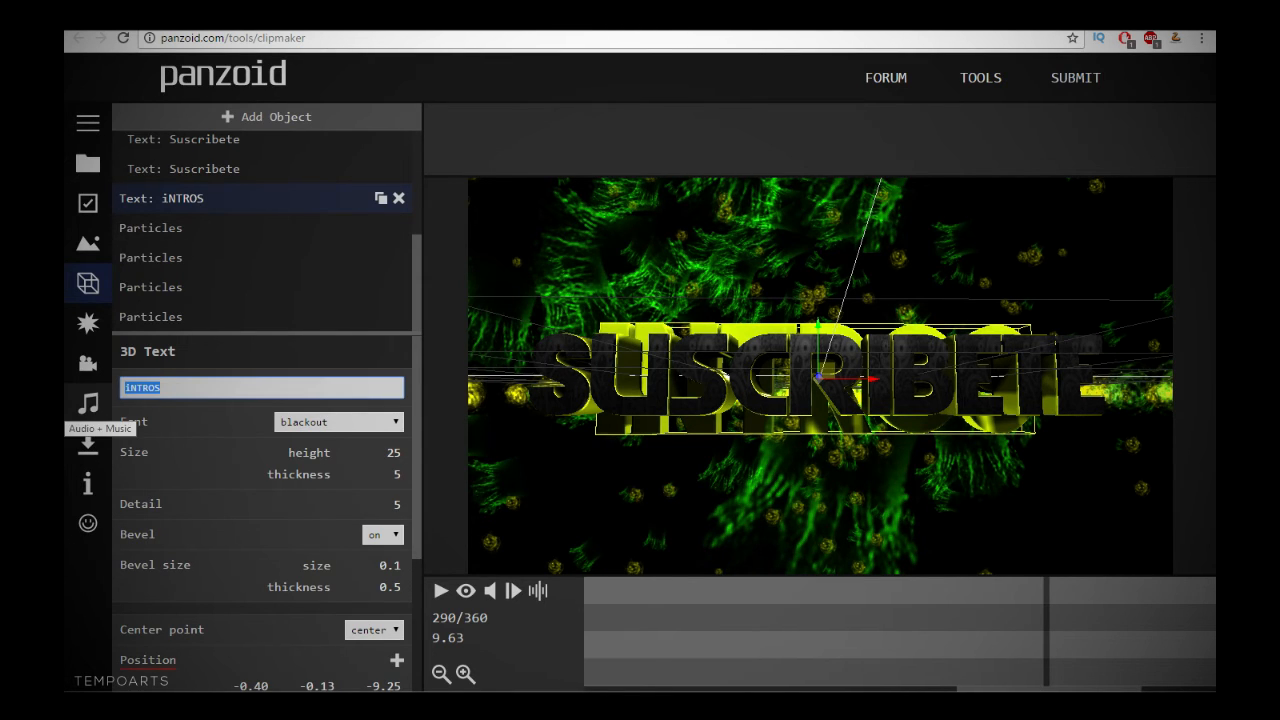
text(TEMPO)
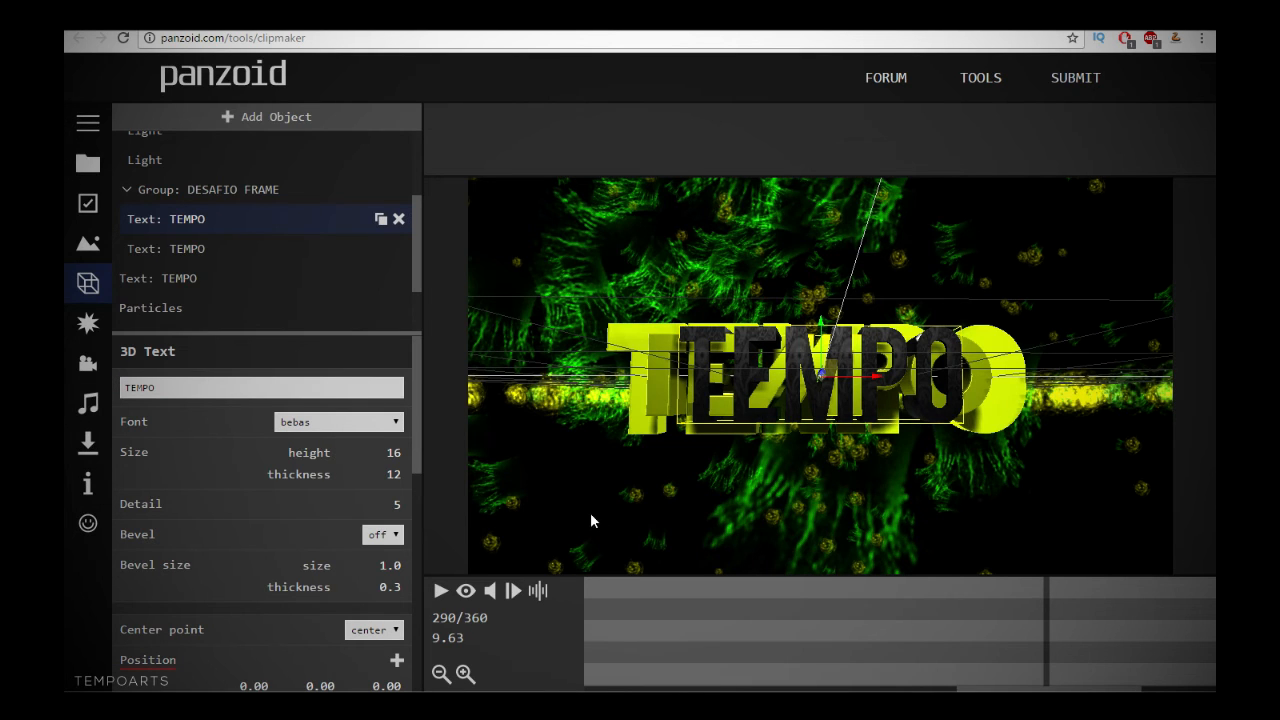
click(441, 591)
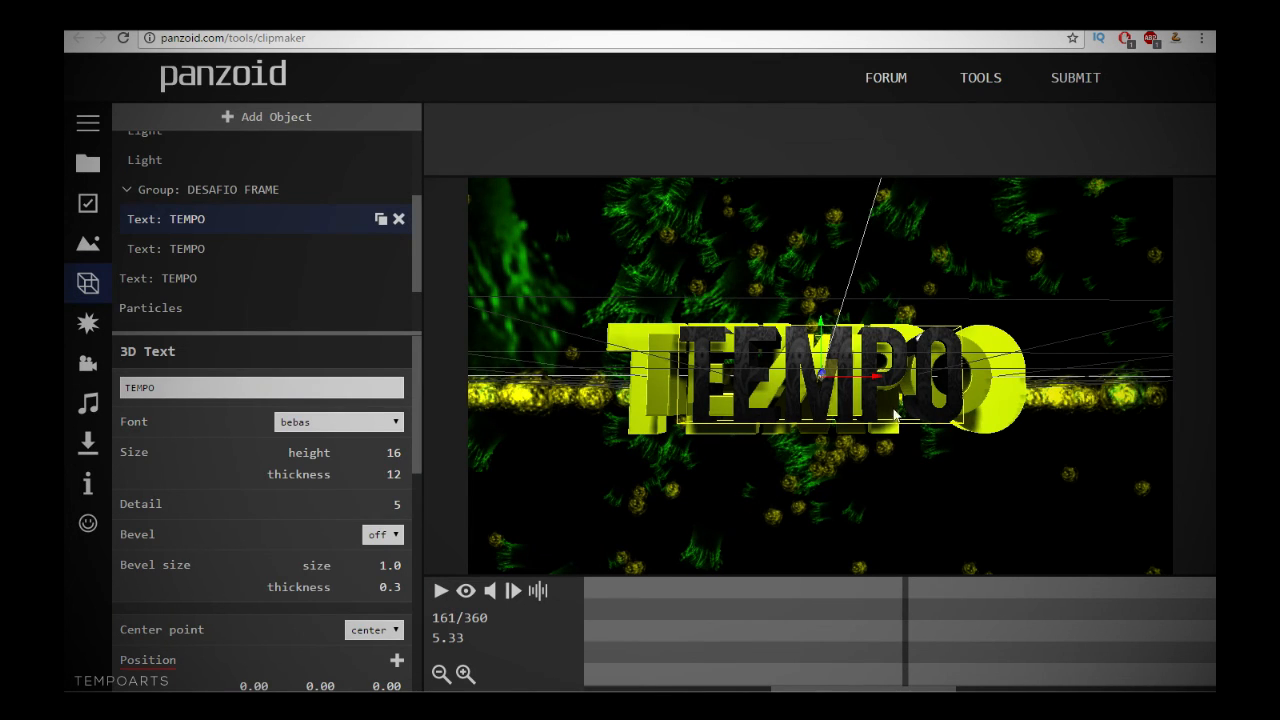
mouse_move(442, 122)
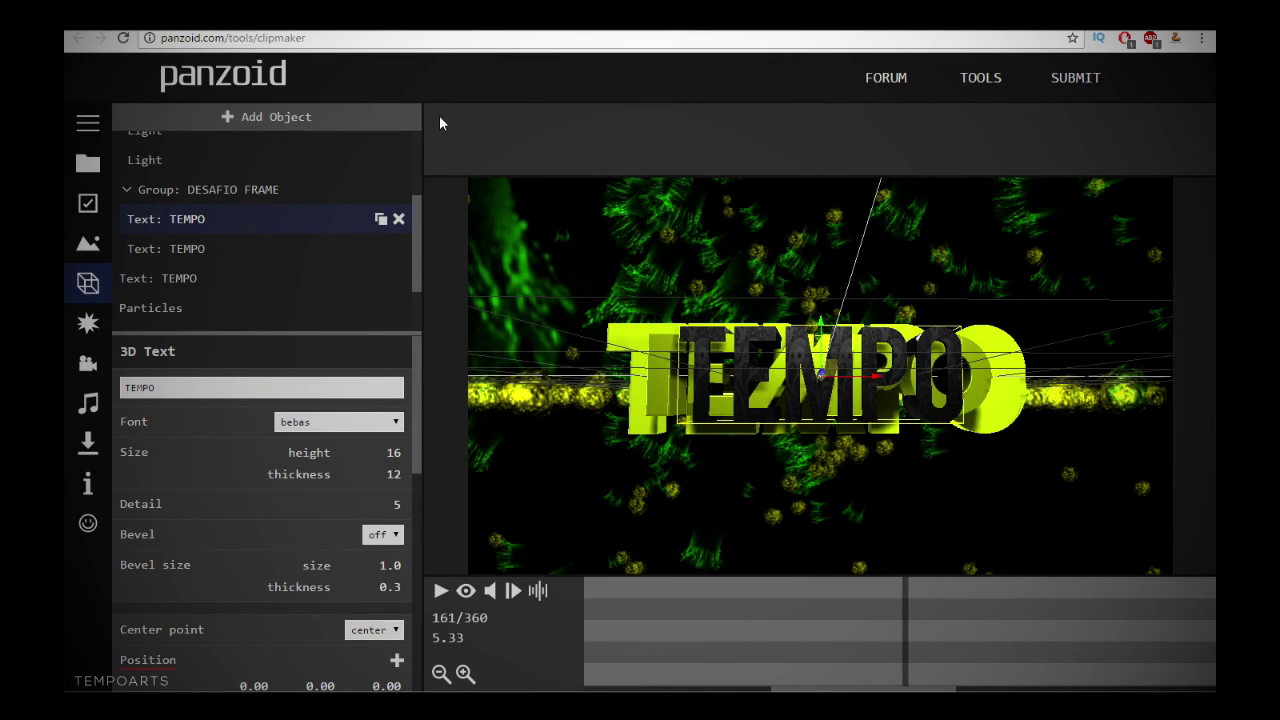